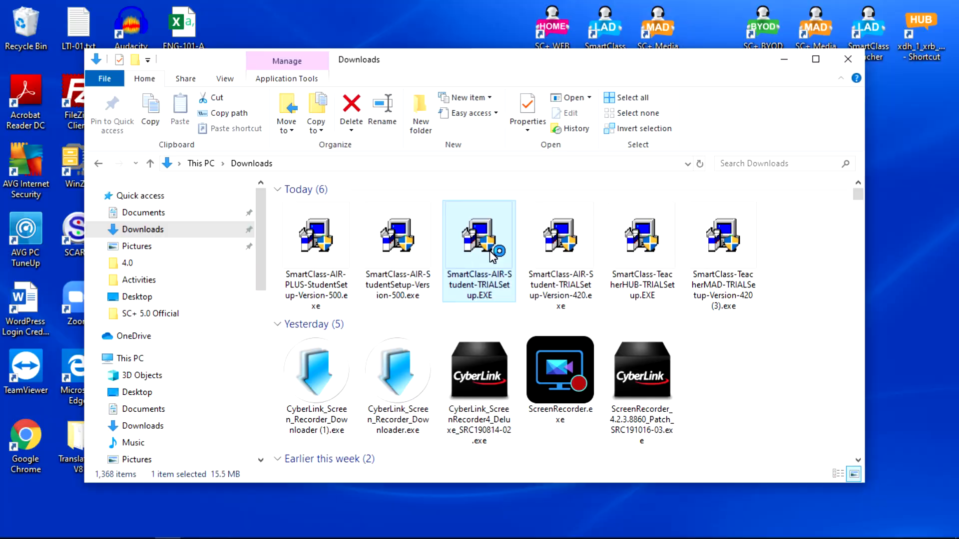
Run SmartClass-AIR-Student-TRIALSetup.EXE from Downloads and accept the default setup settings.
double_click(478, 236)
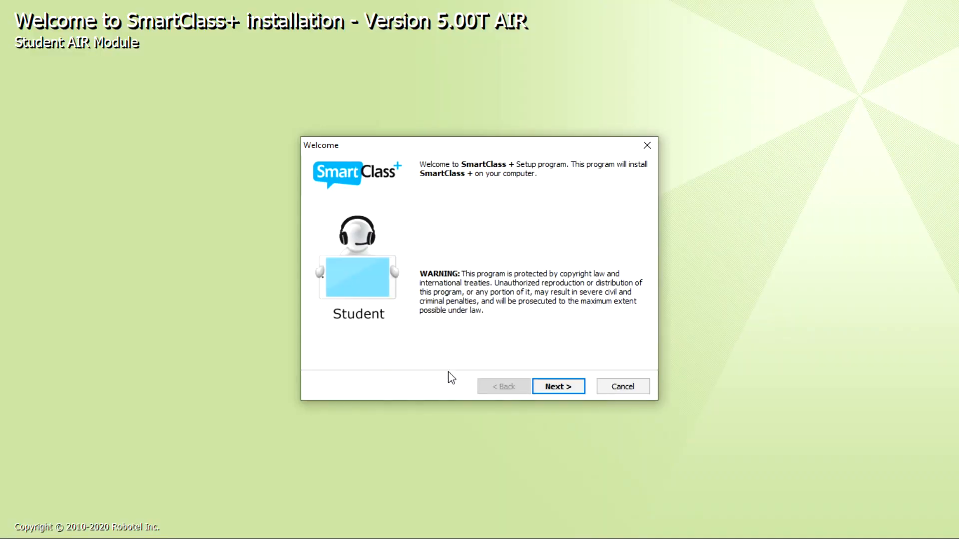
left_click(558, 386)
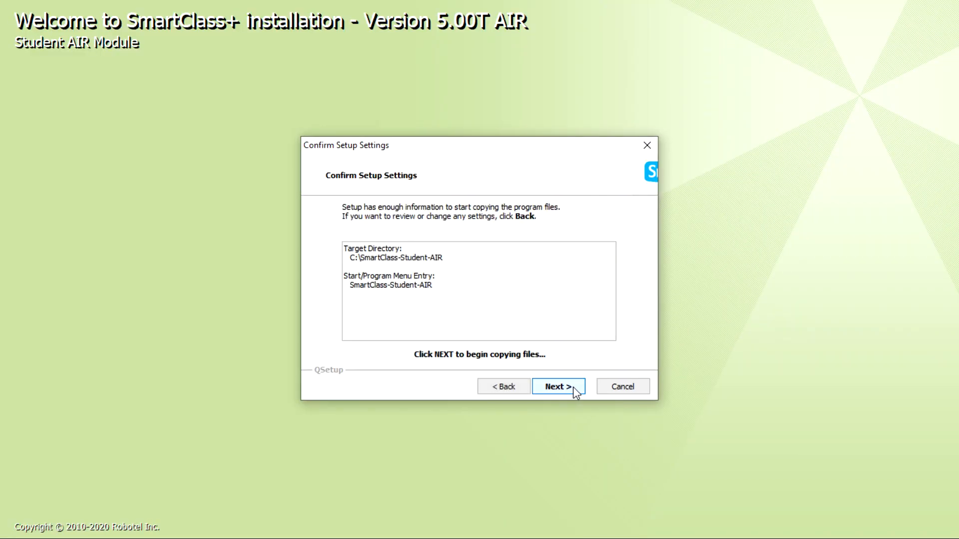
left_click(566, 386)
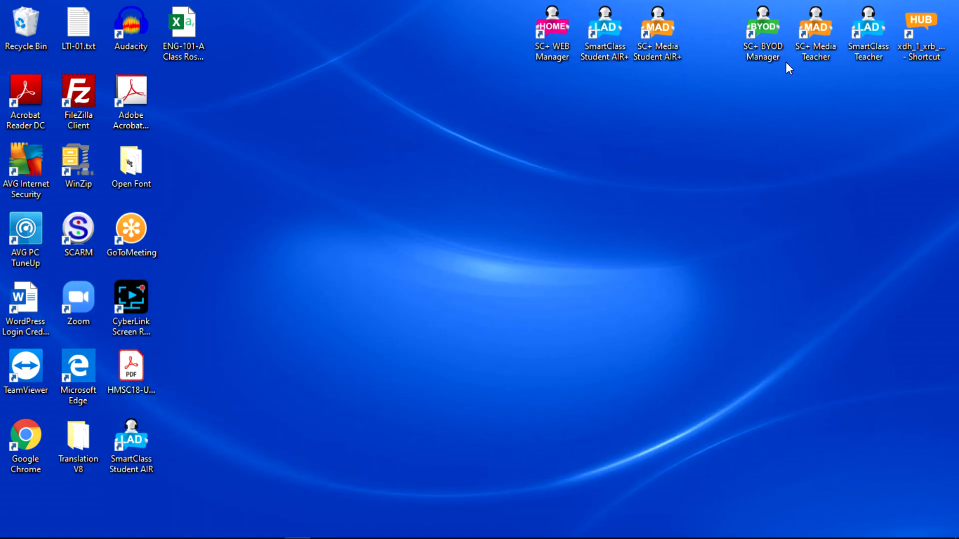
Move the SmartClass Student AIR shortcut to the desktop centre and launch SmartClass+ 5.00T.
left_click_drag(131, 440, 500, 238)
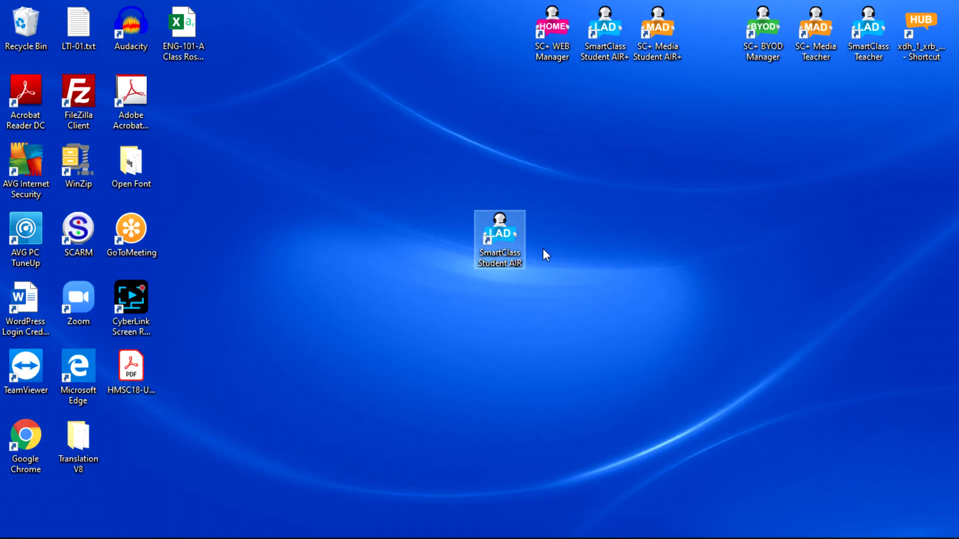
mouse_move(519, 299)
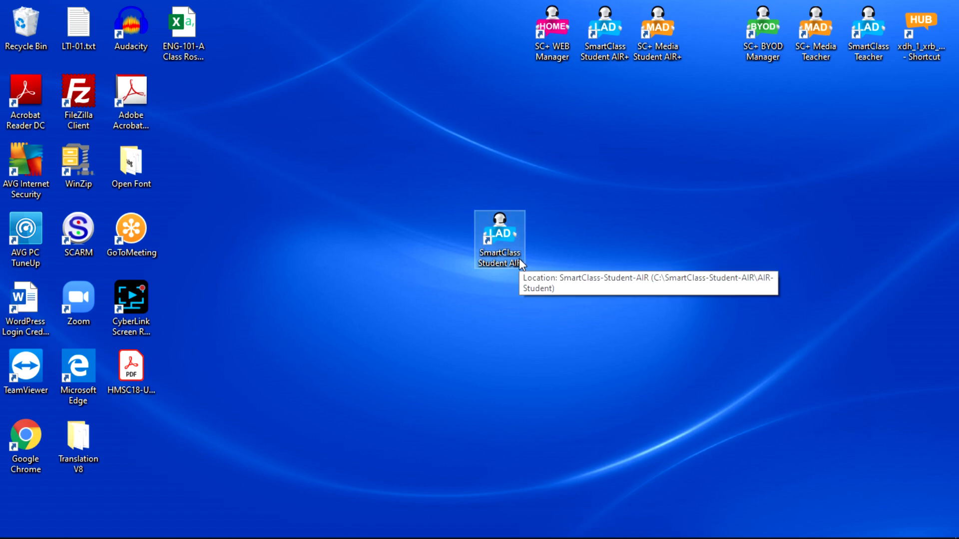
mouse_move(398, 499)
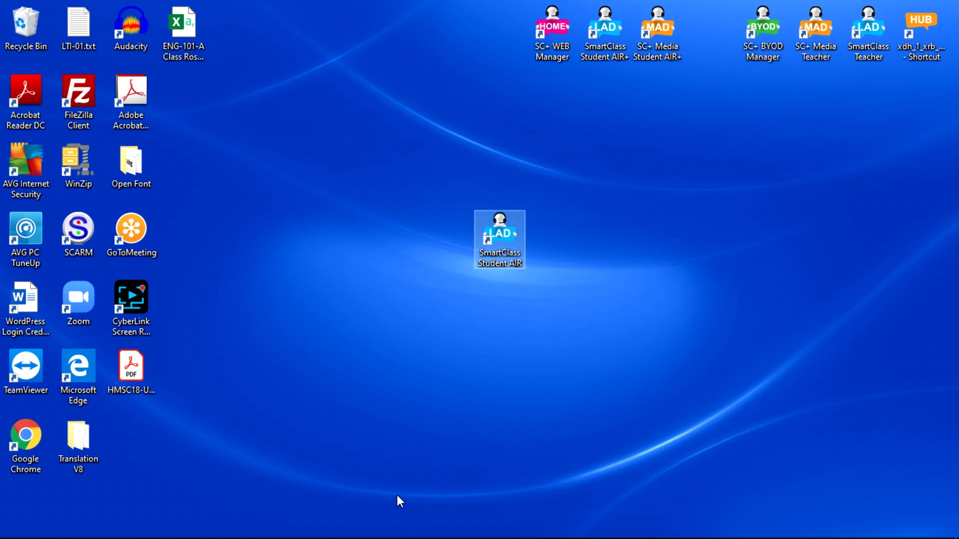
double_click(500, 234)
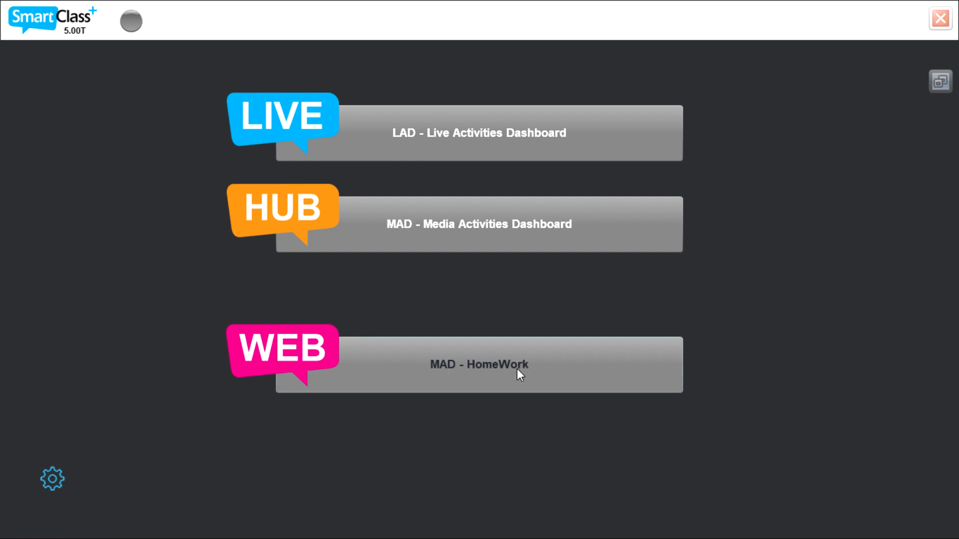
mouse_move(485, 373)
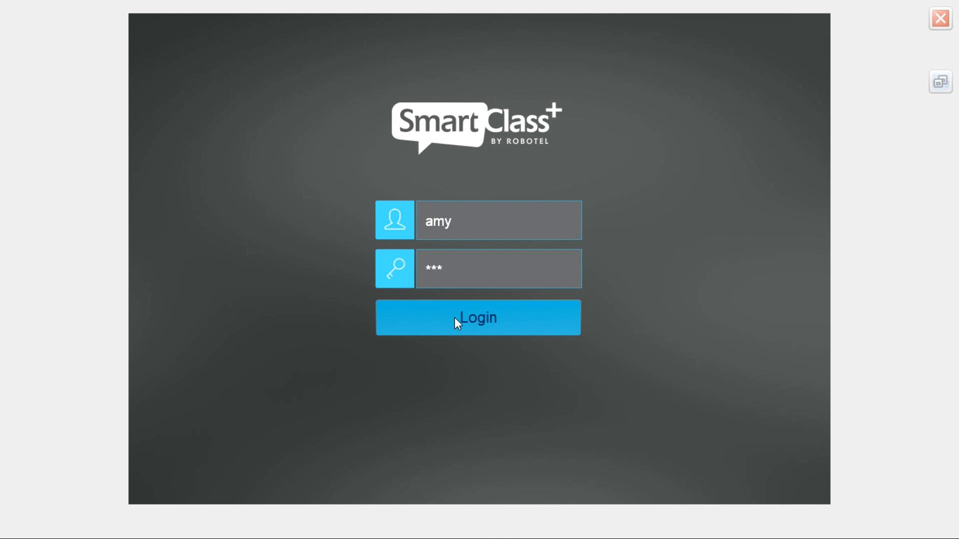
Log the student into MAD - HomeWork to list Class One A, Group 1 male and Level B1 Class 101.
left_click(477, 317)
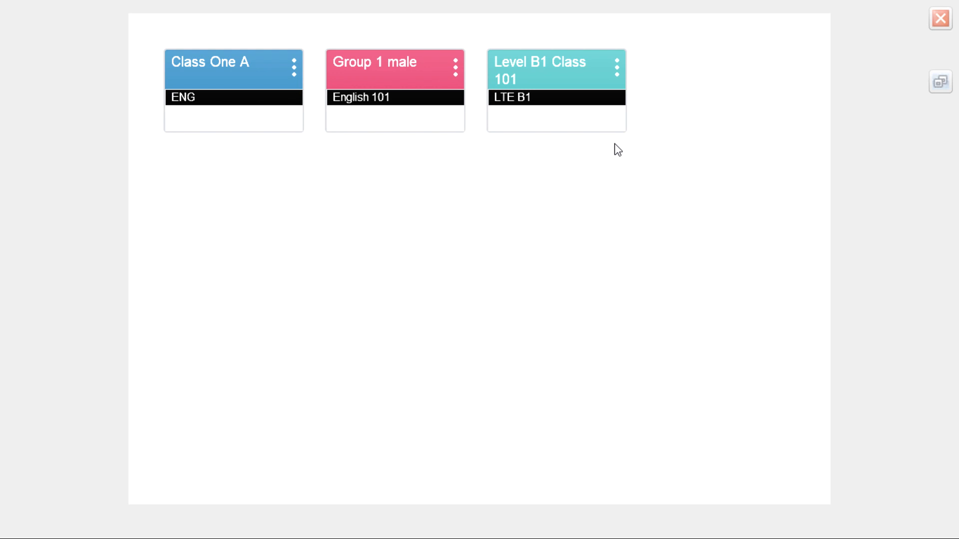
mouse_move(626, 142)
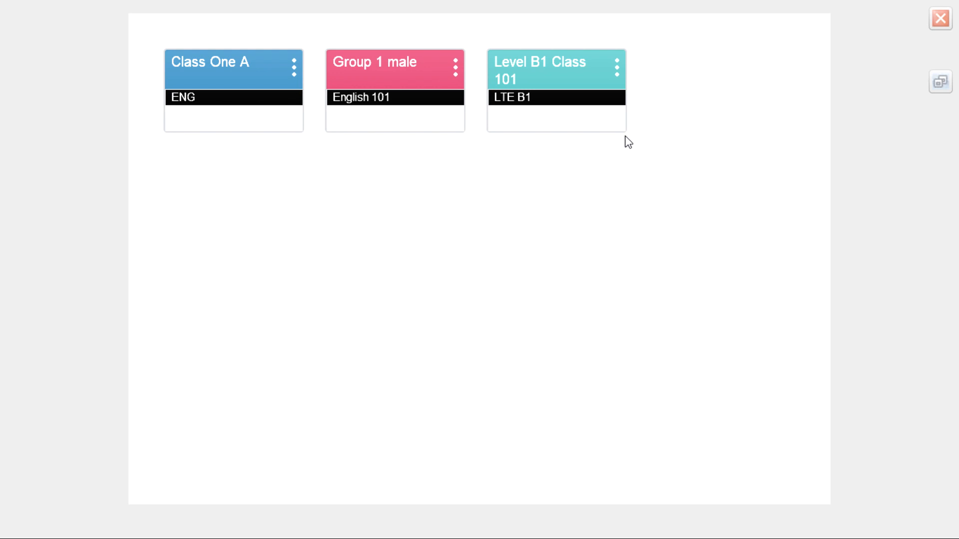